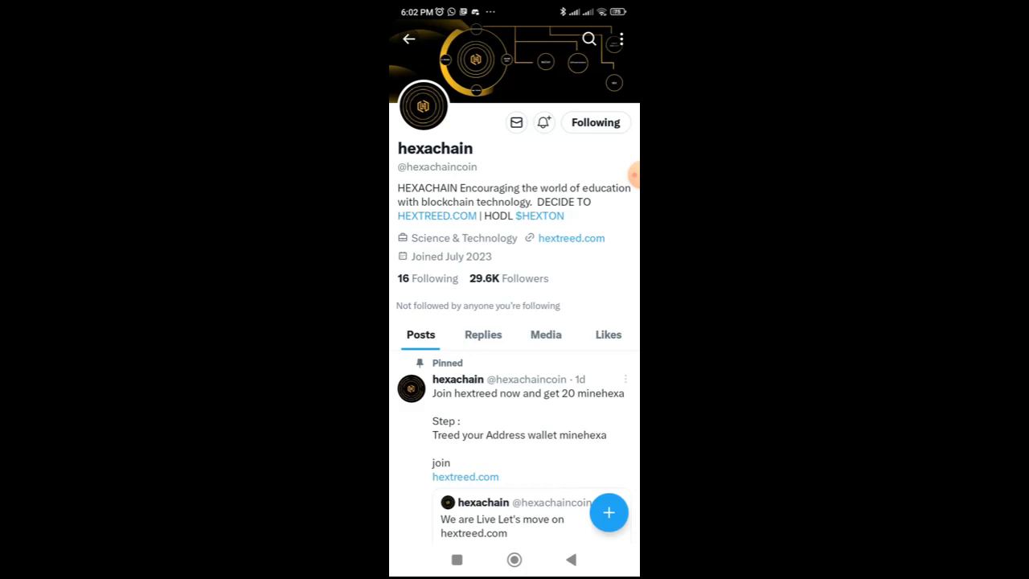
scroll(down, 3)
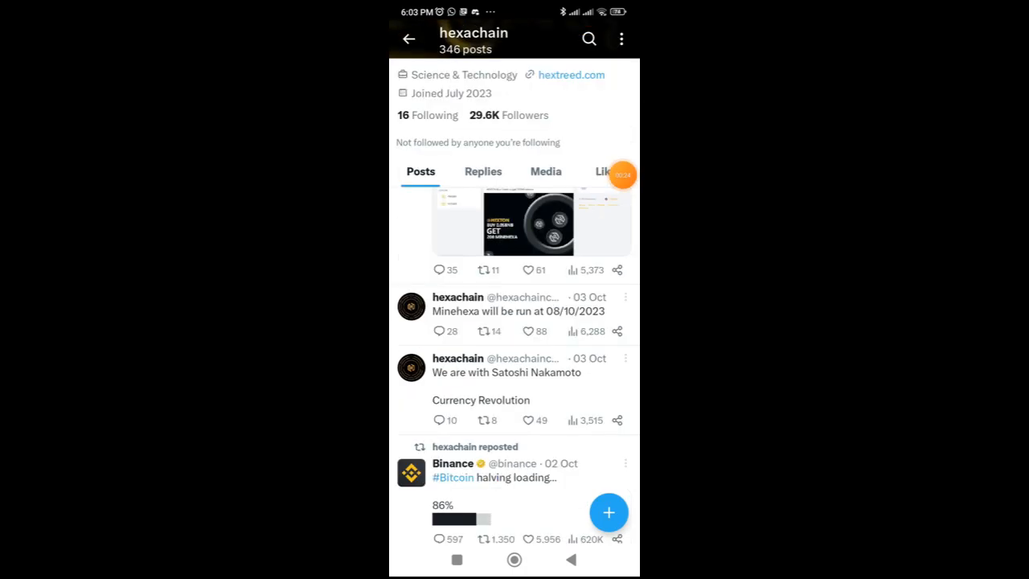
mouse_move(625, 174)
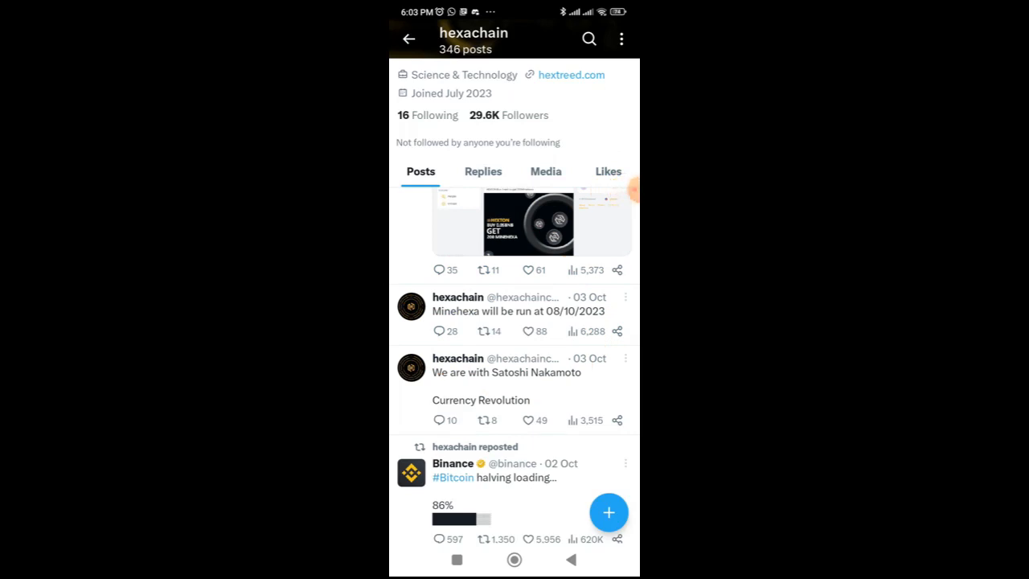
scroll(down, 3)
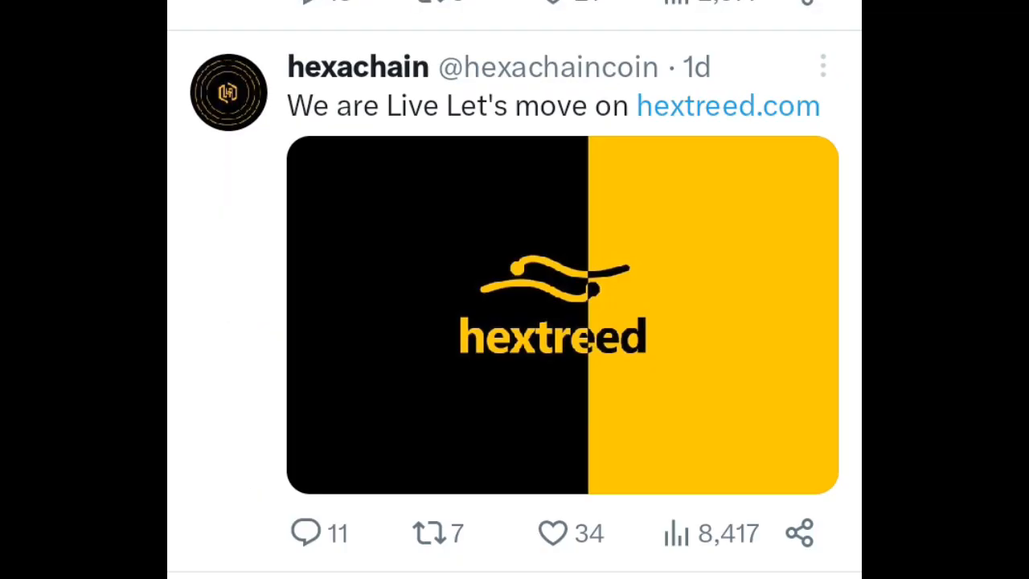